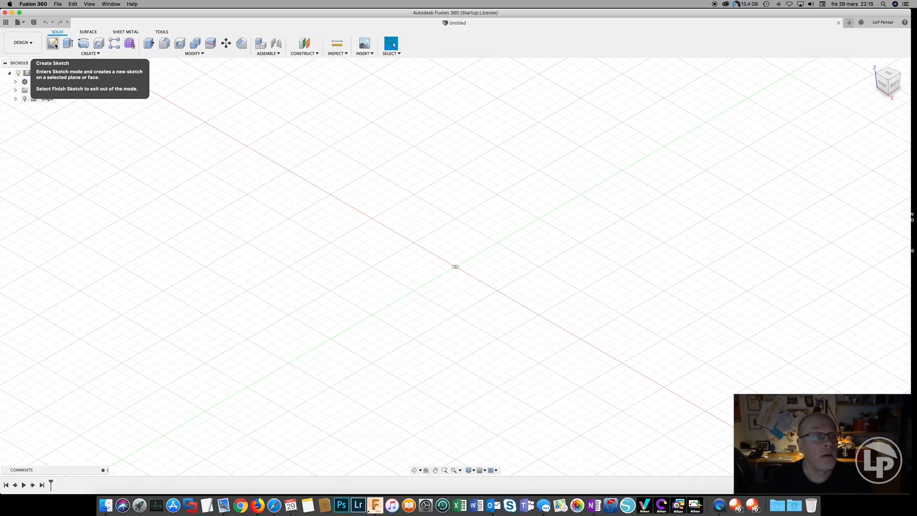
# Step: Start a sketch and draw a 51 mm centre-diameter circle on the origin
pyautogui.click(53, 43)
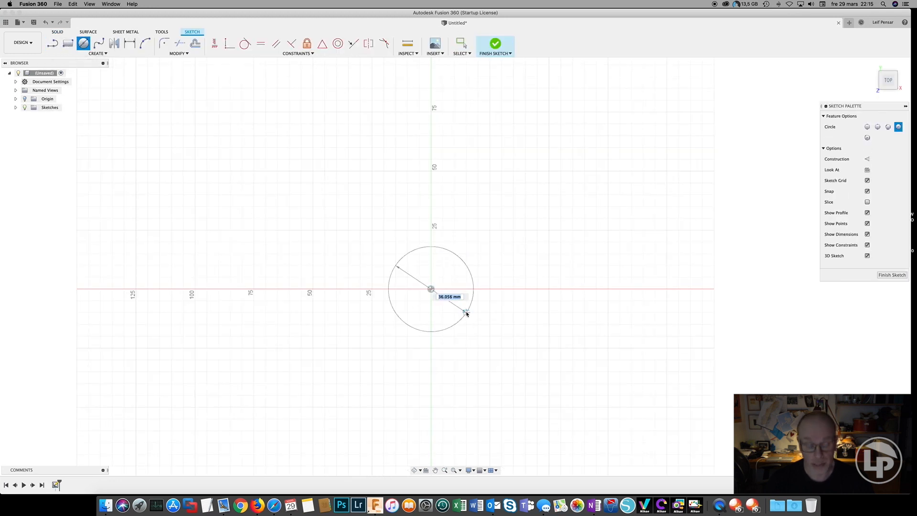
pyautogui.moveTo(466, 313)
pyautogui.write('50')
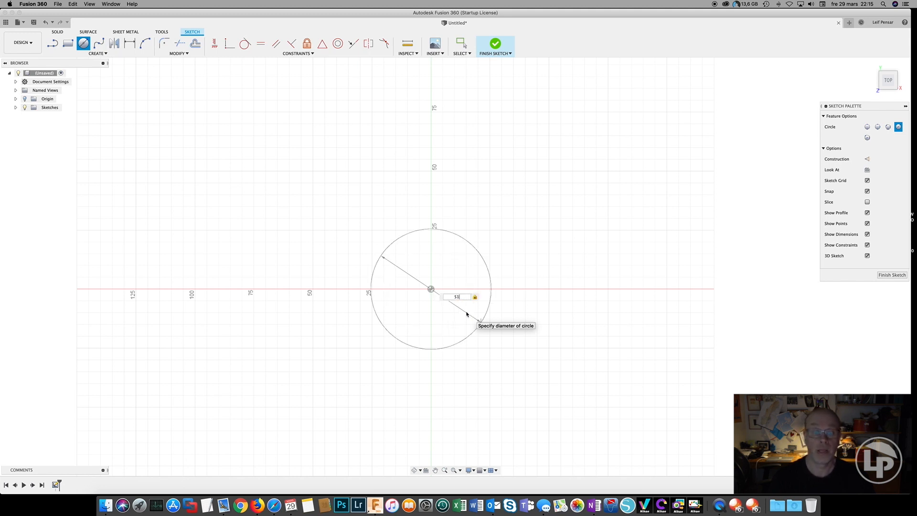
pyautogui.press('Return')
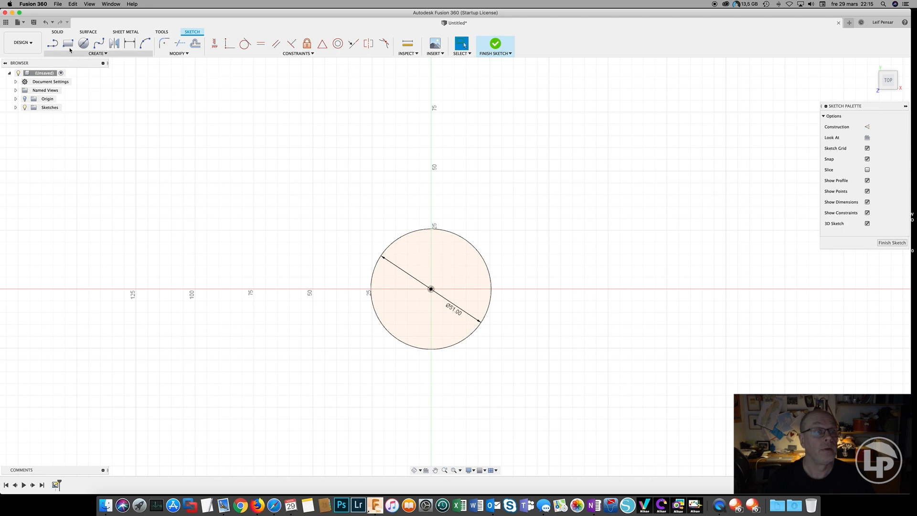
# Step: Draw a second 86 mm circle centred on the red axis beside the first
pyautogui.click(84, 43)
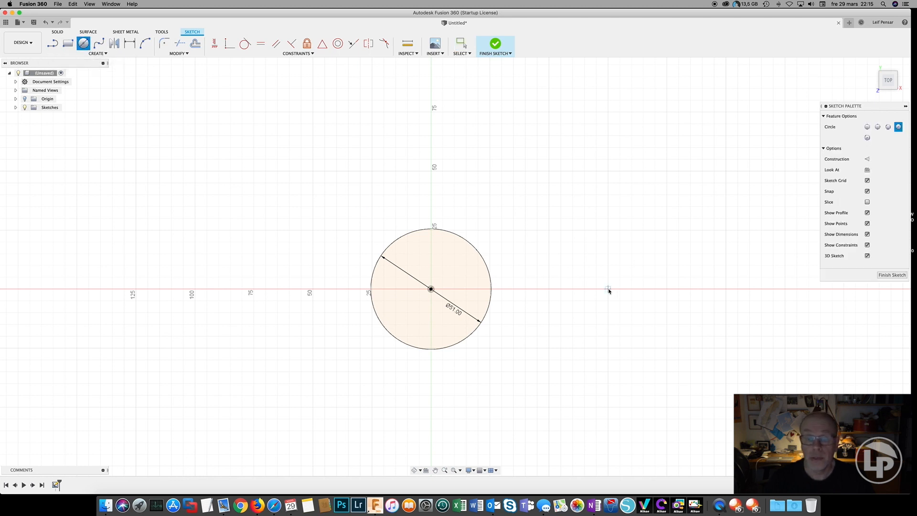
pyautogui.click(607, 287)
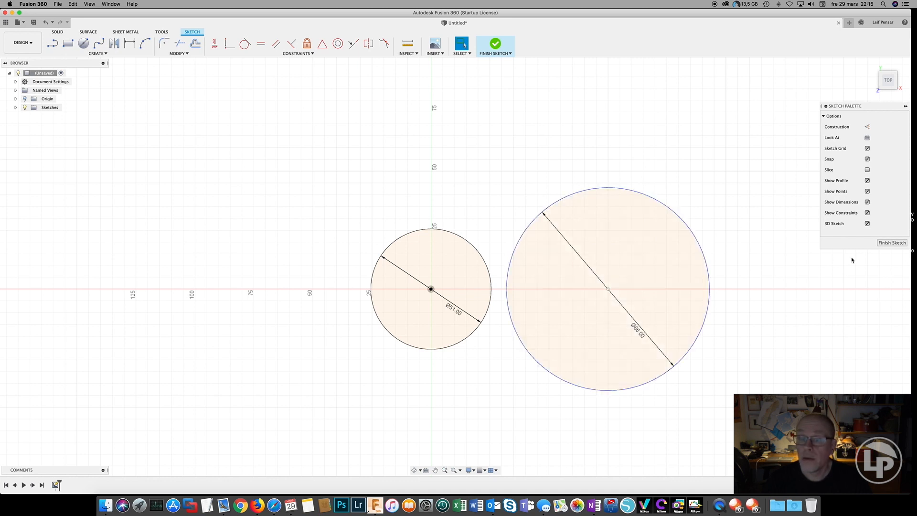
pyautogui.moveTo(564, 393)
pyautogui.write('90')
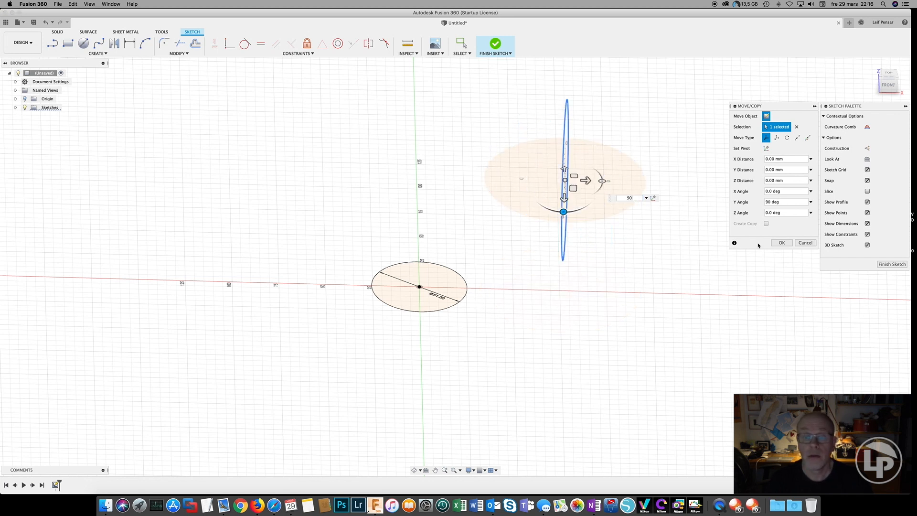
# Step: Confirm the 90° rotation, project both diameter lines, and finish the sketch with the rails
pyautogui.click(781, 243)
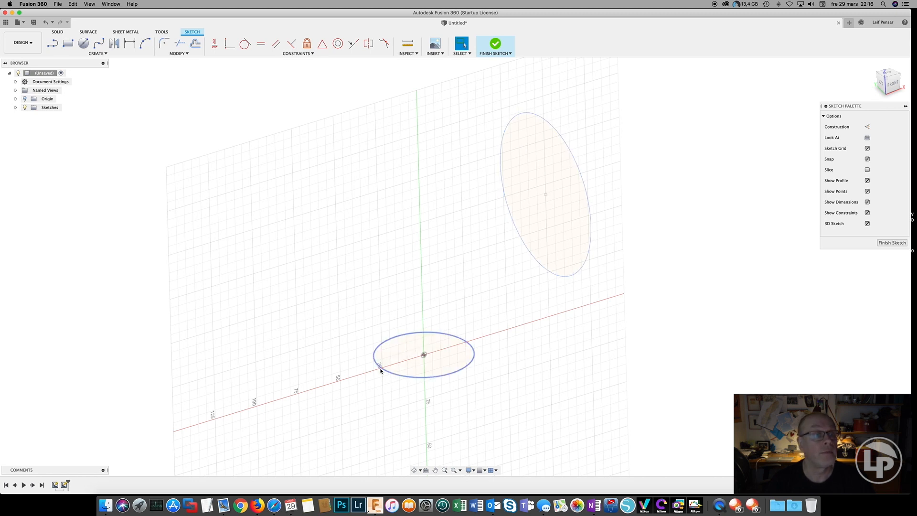
pyautogui.click(97, 54)
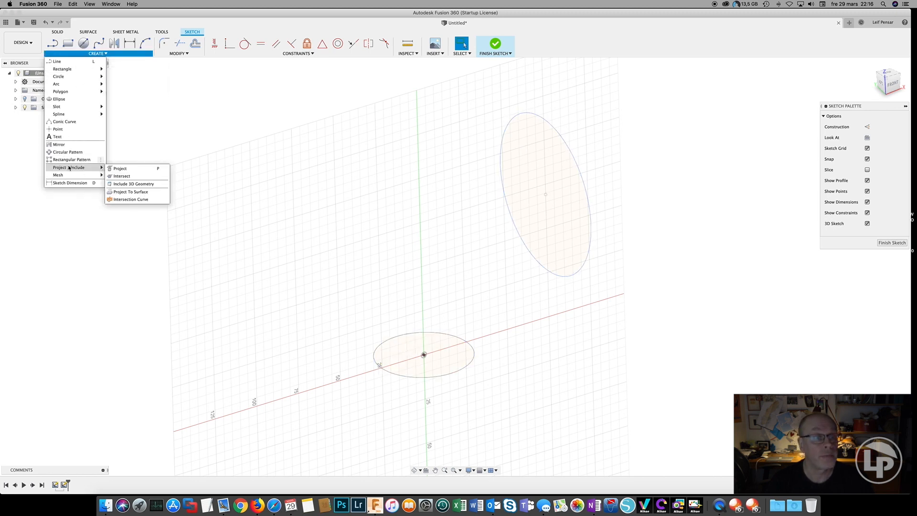
pyautogui.click(120, 168)
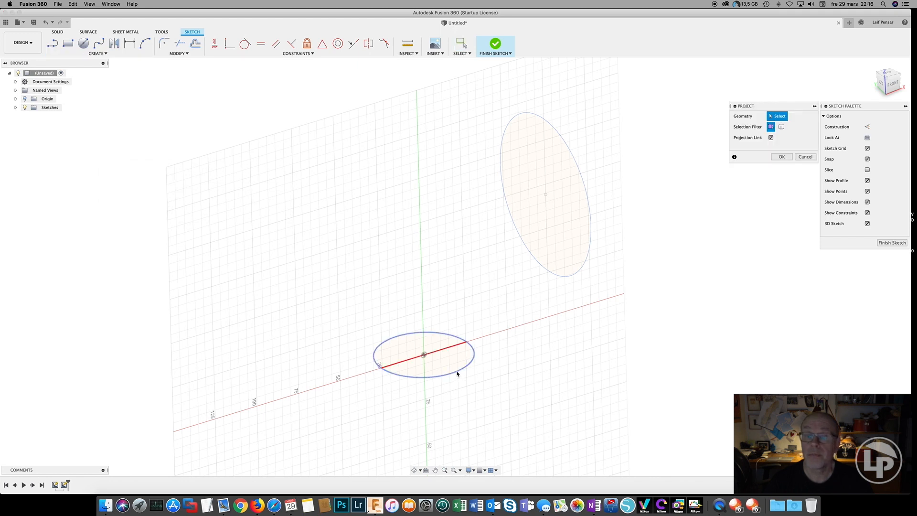
pyautogui.click(589, 254)
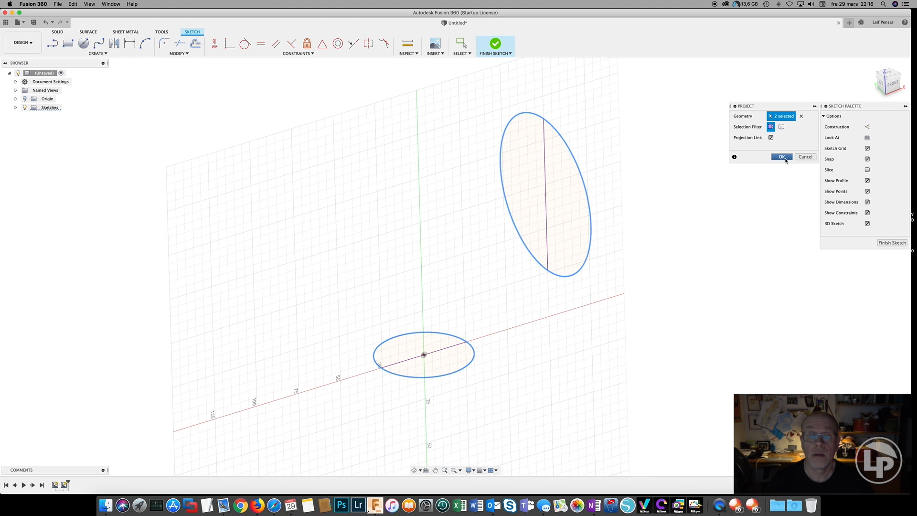
pyautogui.click(782, 156)
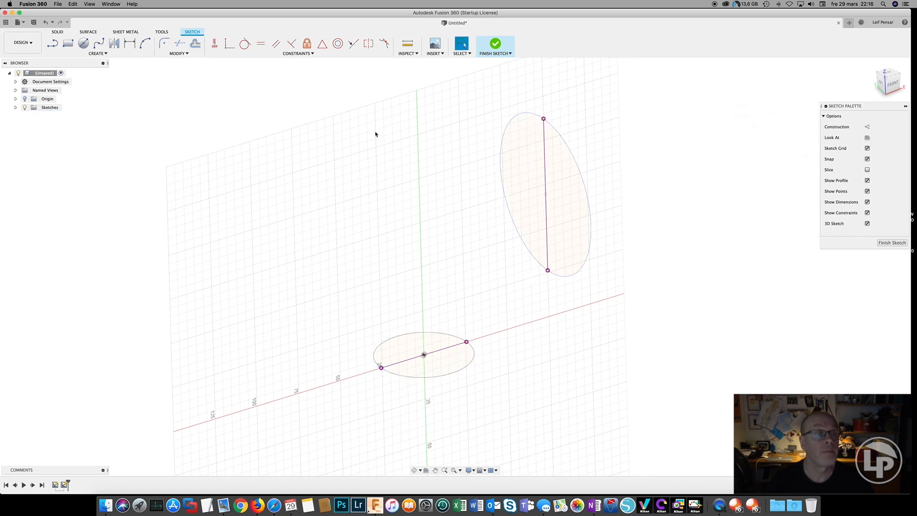
pyautogui.click(144, 43)
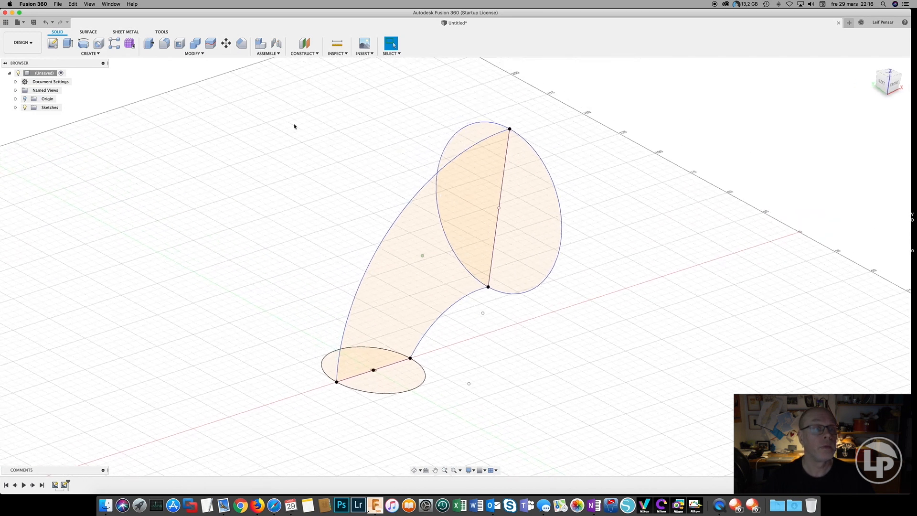
# Step: Loft the two circle profiles along both arc rails into a solid elbow
pyautogui.click(90, 53)
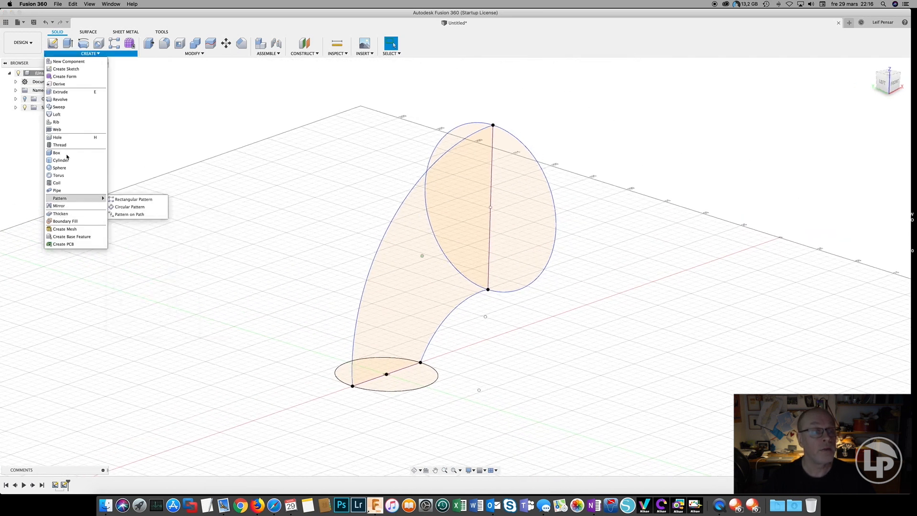
pyautogui.click(56, 114)
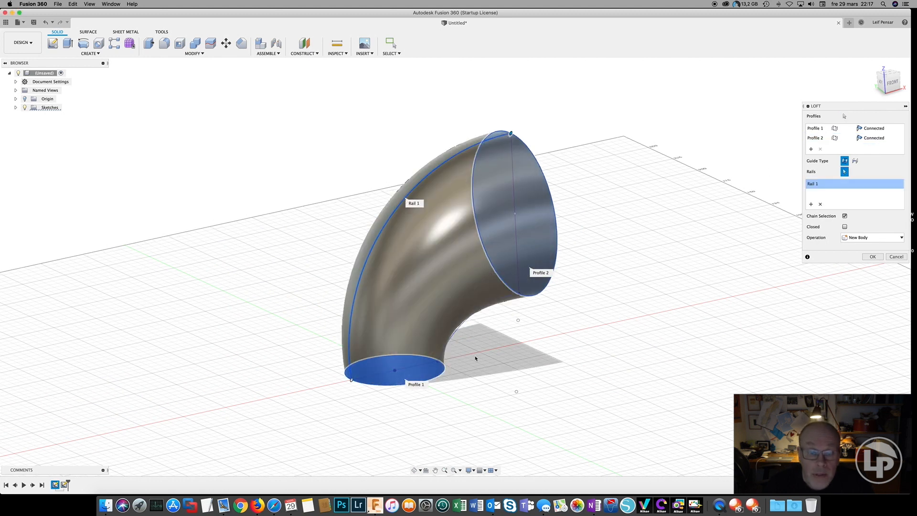
pyautogui.click(464, 335)
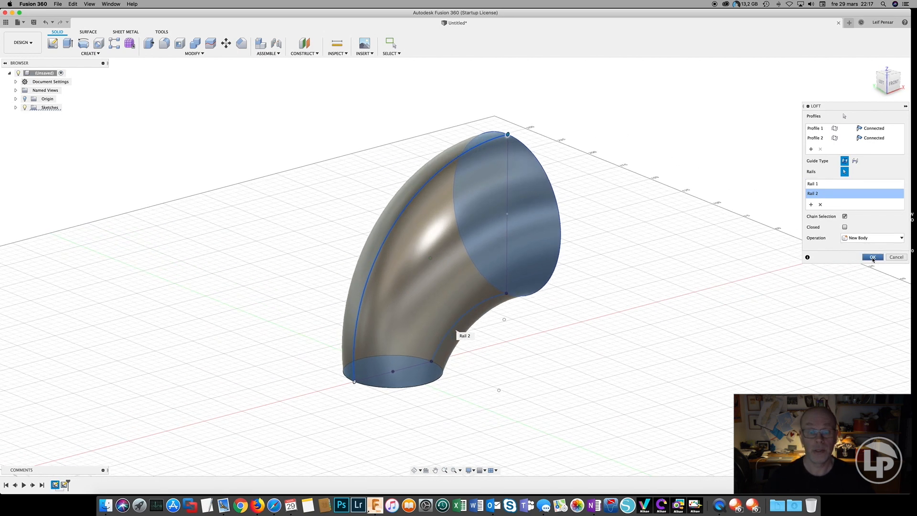
pyautogui.click(873, 257)
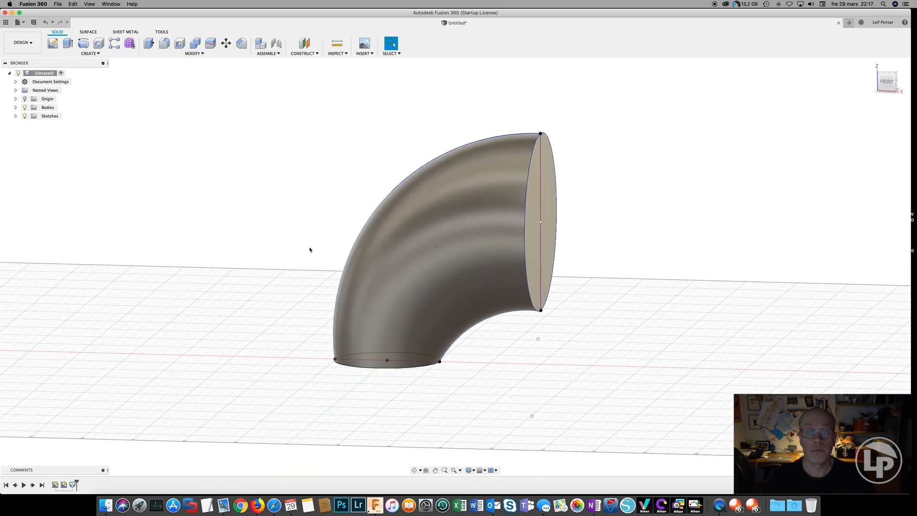
# Step: Shell the elbow with both end faces removed, leaving a thin-walled open pipe
pyautogui.click(538, 223)
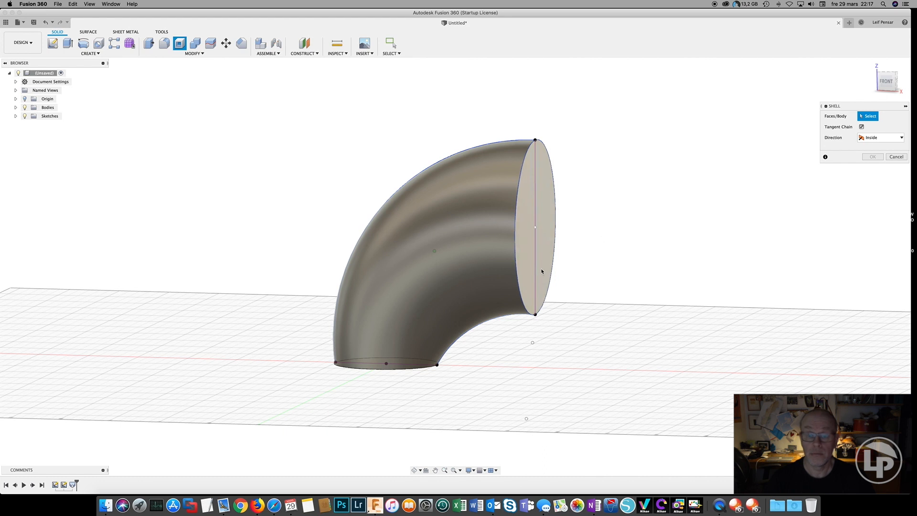
pyautogui.click(520, 228)
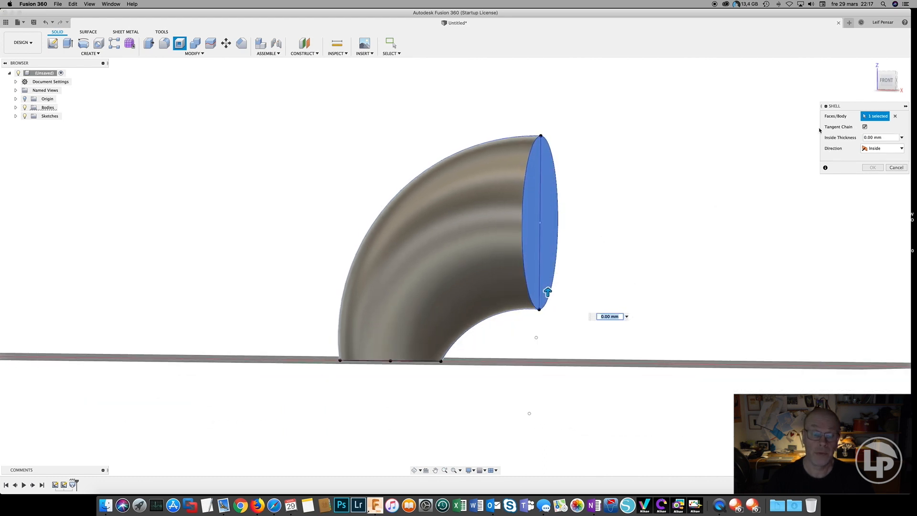
pyautogui.click(386, 357)
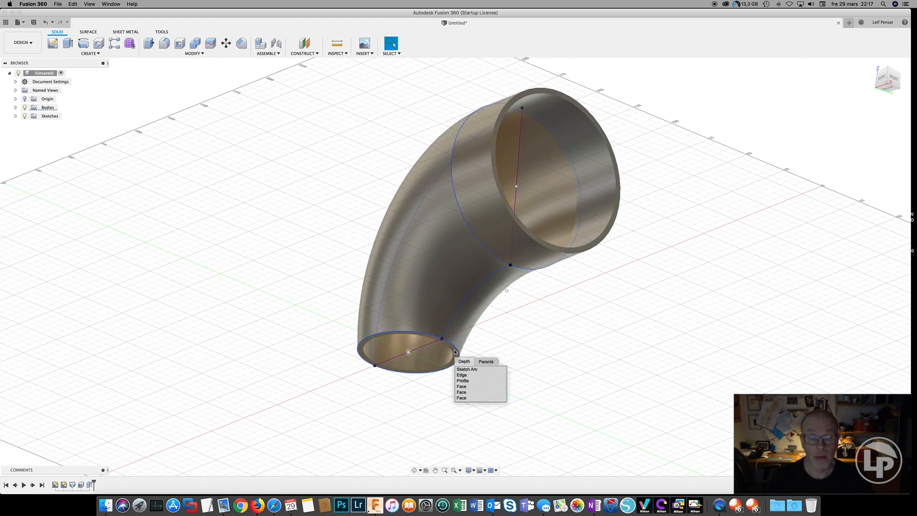
# Step: Press-pull the narrow end's ring face downward into a straight collar
pyautogui.click(462, 375)
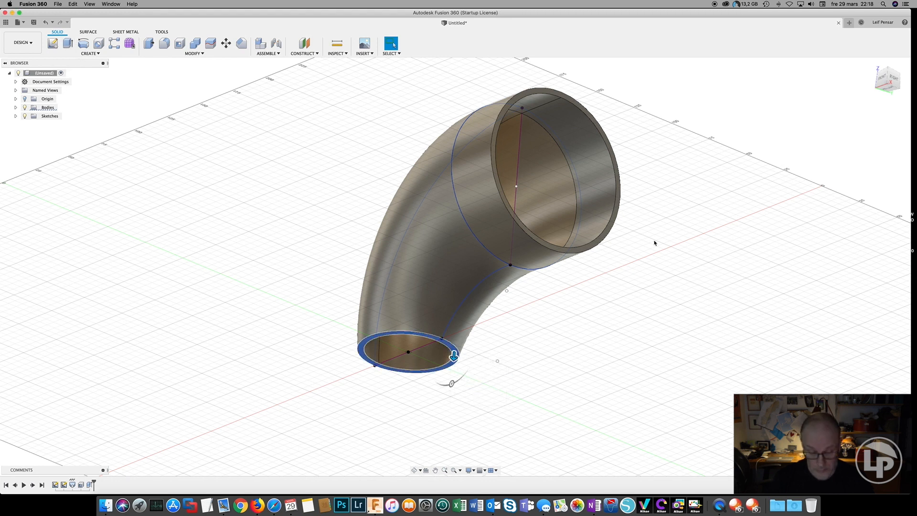
pyautogui.click(67, 43)
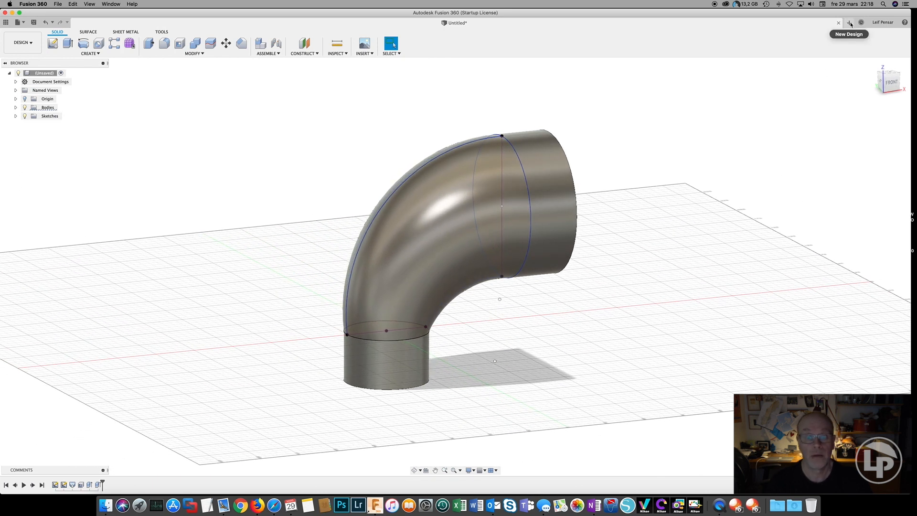
# Step: In a fresh design, sketch a curved centreline arc on the front plane rising from the origin
pyautogui.click(849, 23)
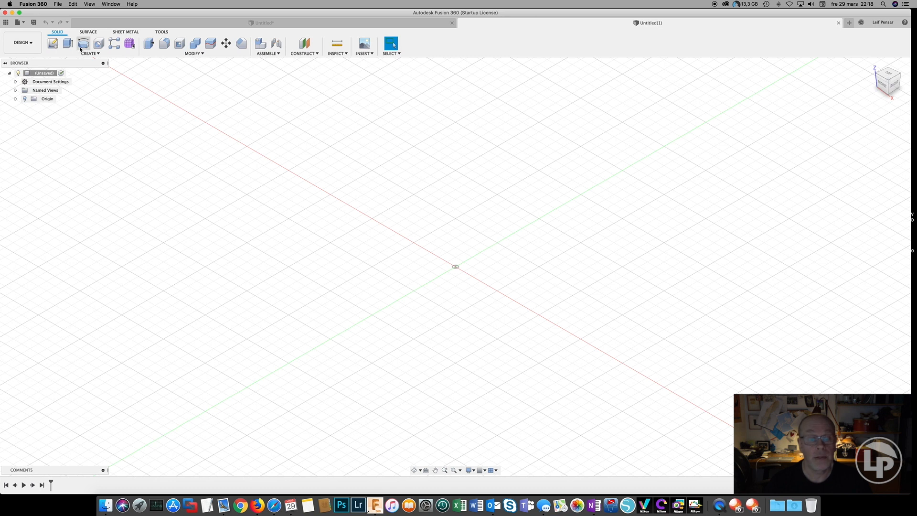
pyautogui.click(52, 43)
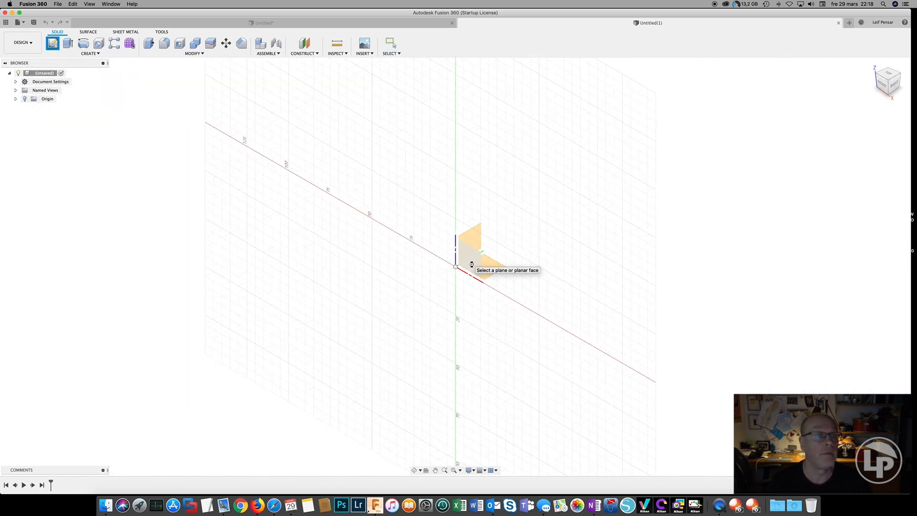
pyautogui.click(470, 246)
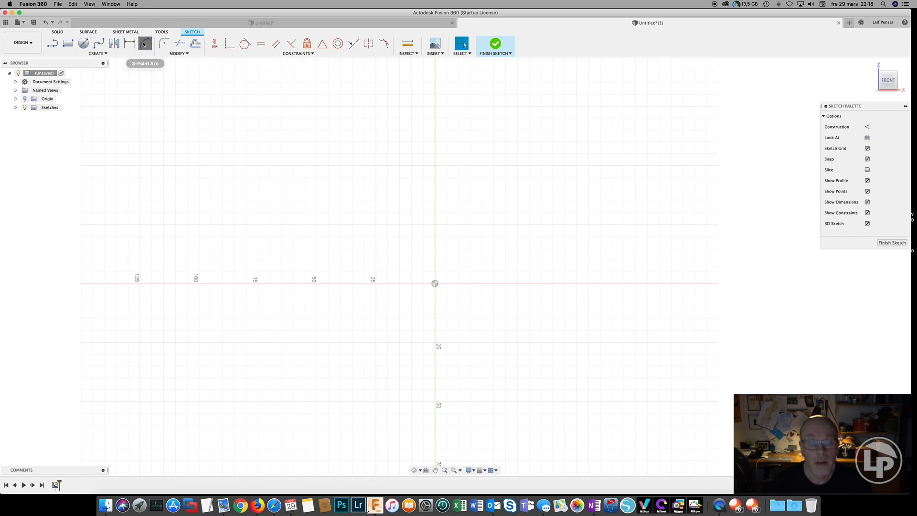
pyautogui.click(144, 43)
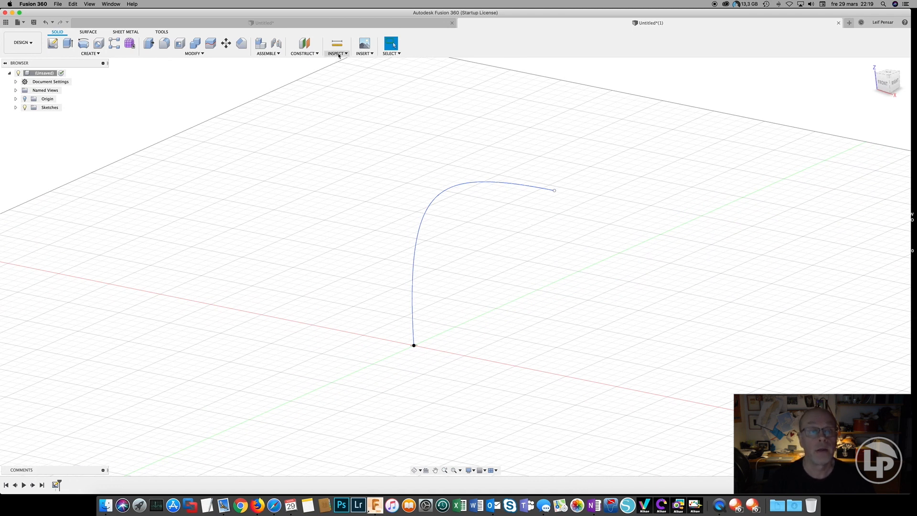
# Step: Add Plane Along Path construction planes at both path ends and sketch on the first
pyautogui.click(304, 53)
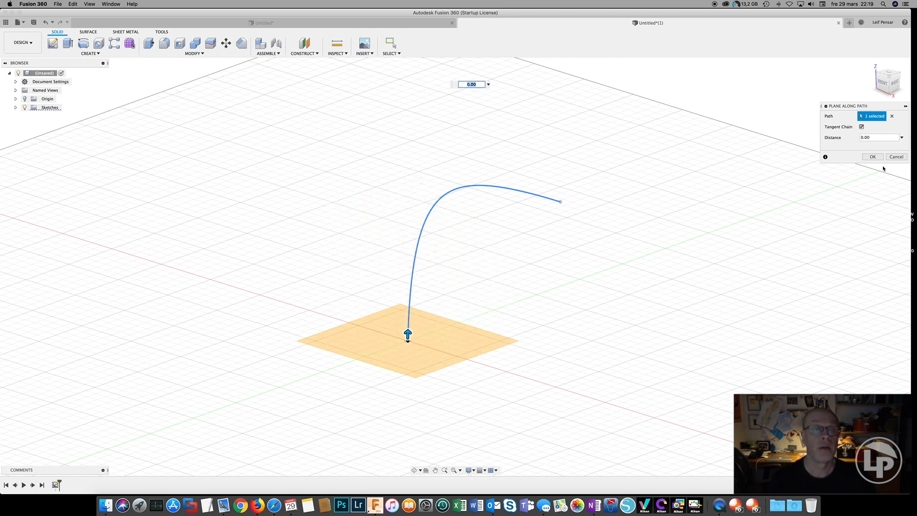
pyautogui.click(304, 46)
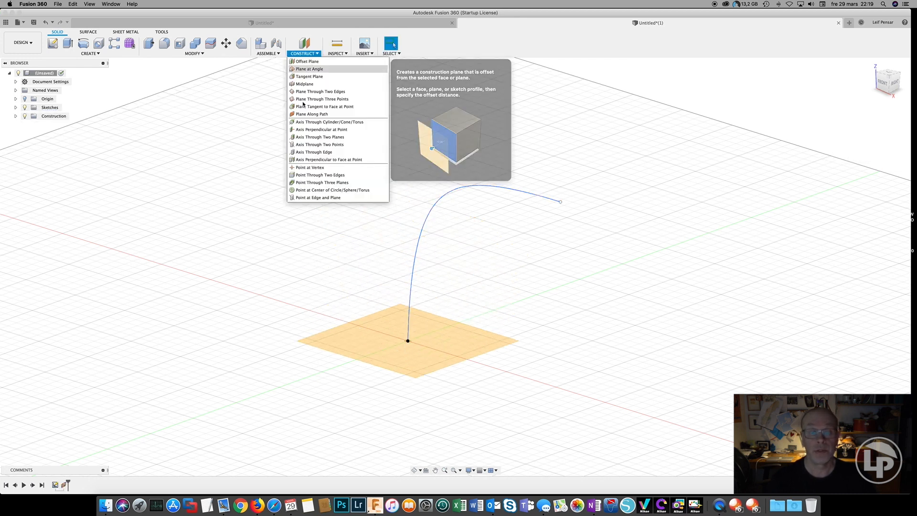
pyautogui.click(312, 114)
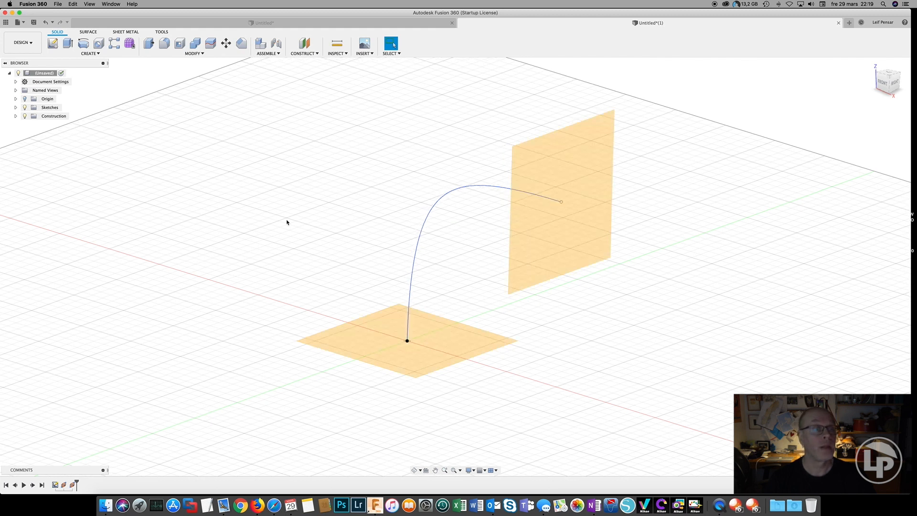
pyautogui.click(52, 43)
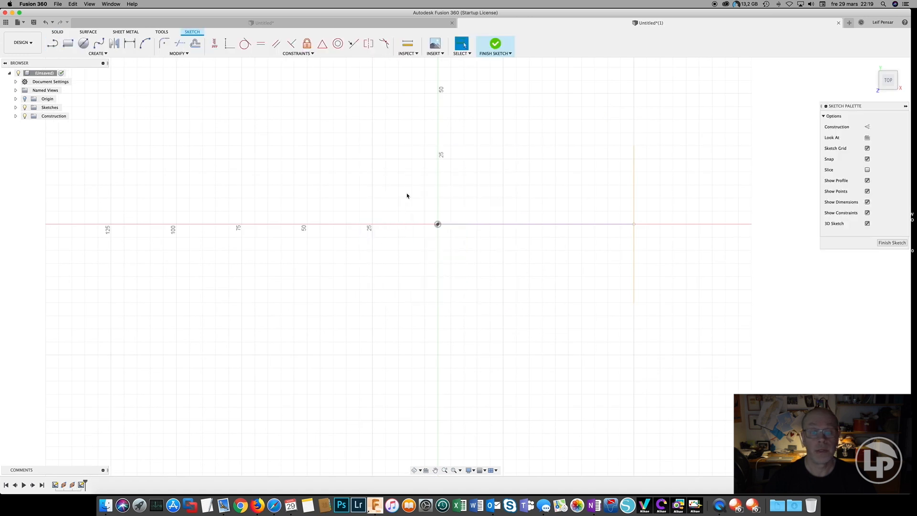
# Step: Draw a 51 mm circle at the path start and an 86 mm circle on the end plane
pyautogui.click(83, 43)
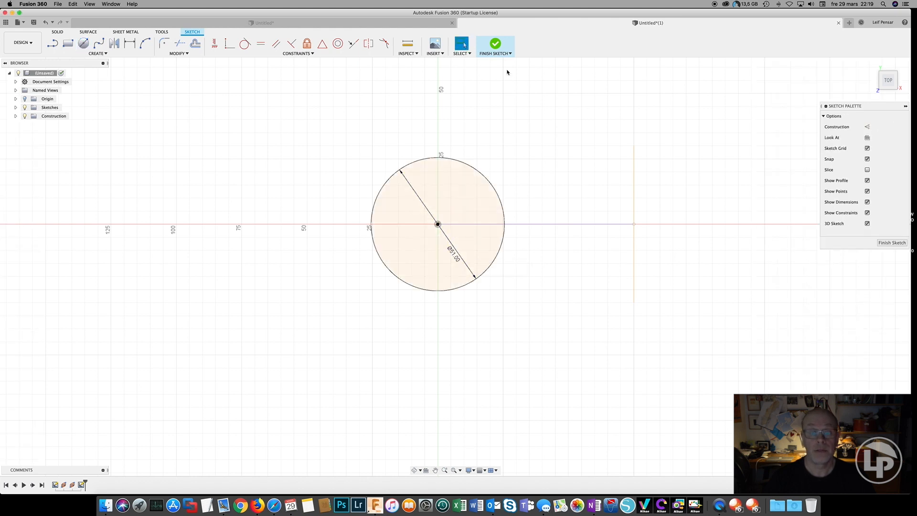
pyautogui.click(495, 43)
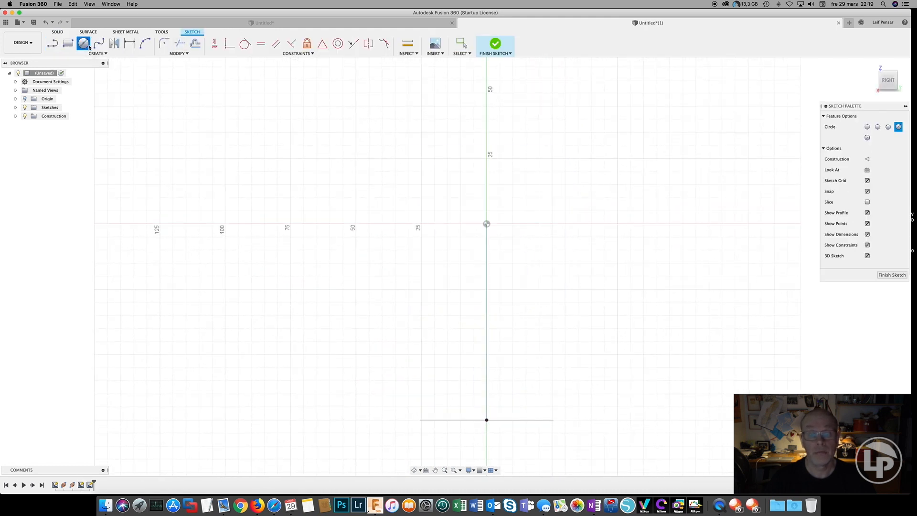
pyautogui.moveTo(509, 244)
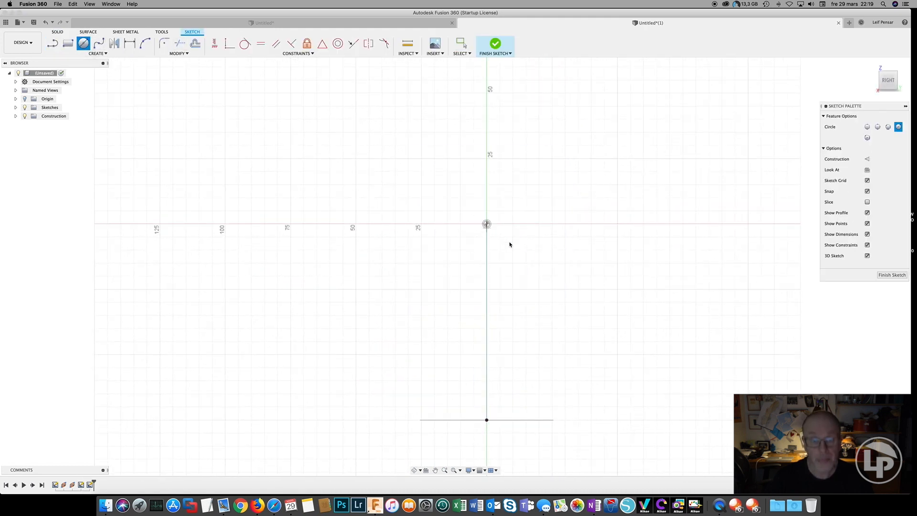
pyautogui.moveTo(486, 224); pyautogui.dragTo(574, 294)
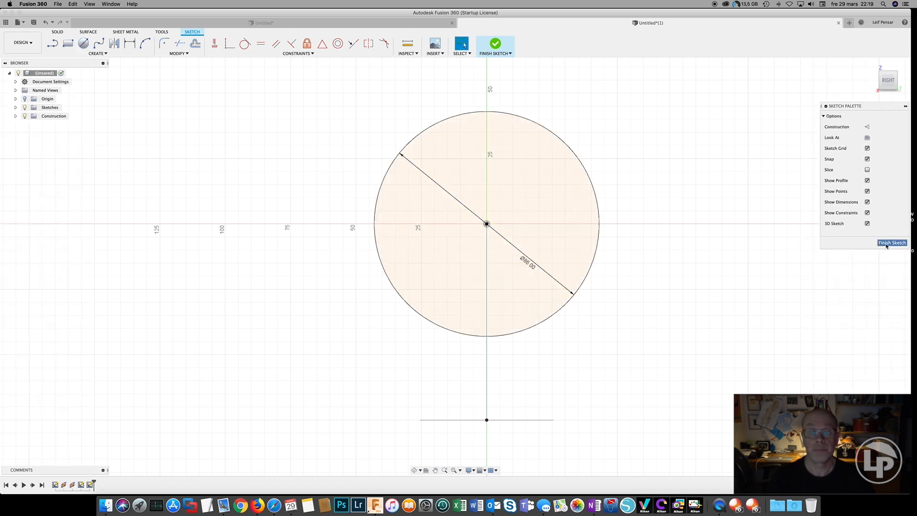
pyautogui.click(495, 44)
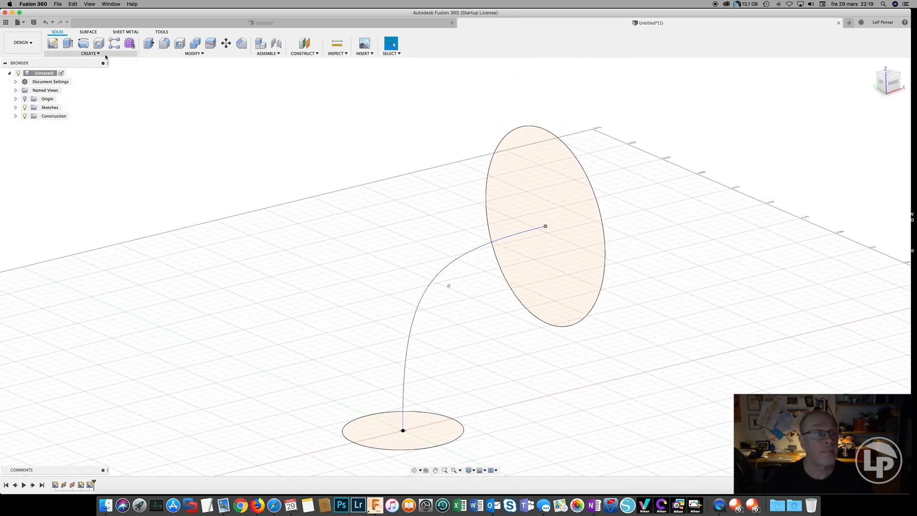
# Step: Loft the two circles with the curved path as centreline into a solid elbow
pyautogui.click(90, 54)
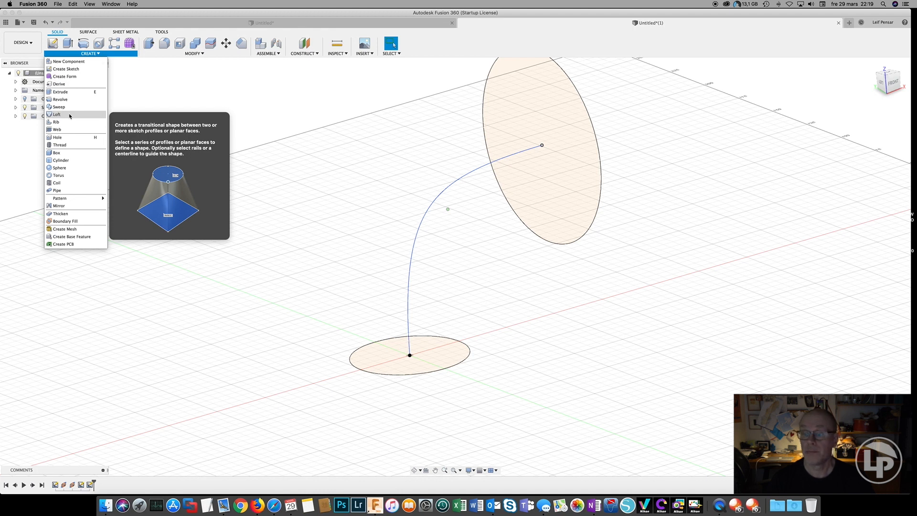
pyautogui.click(57, 113)
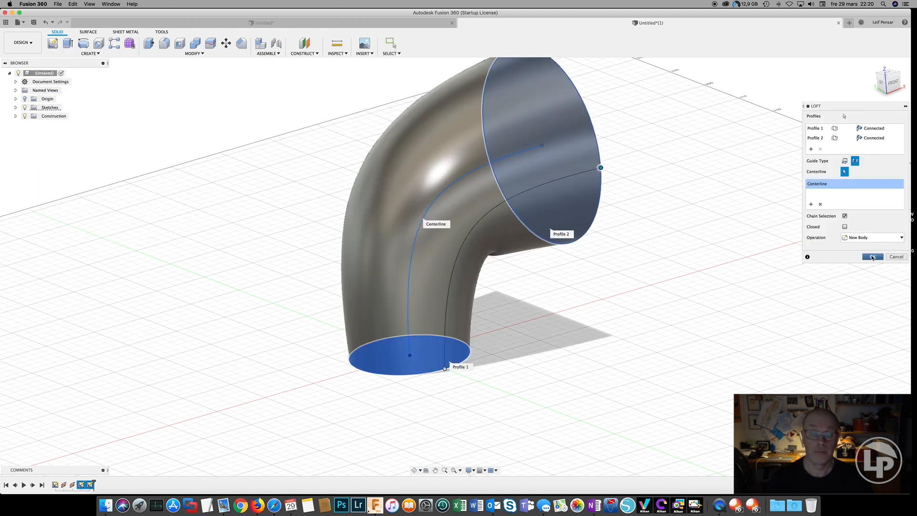
pyautogui.click(872, 257)
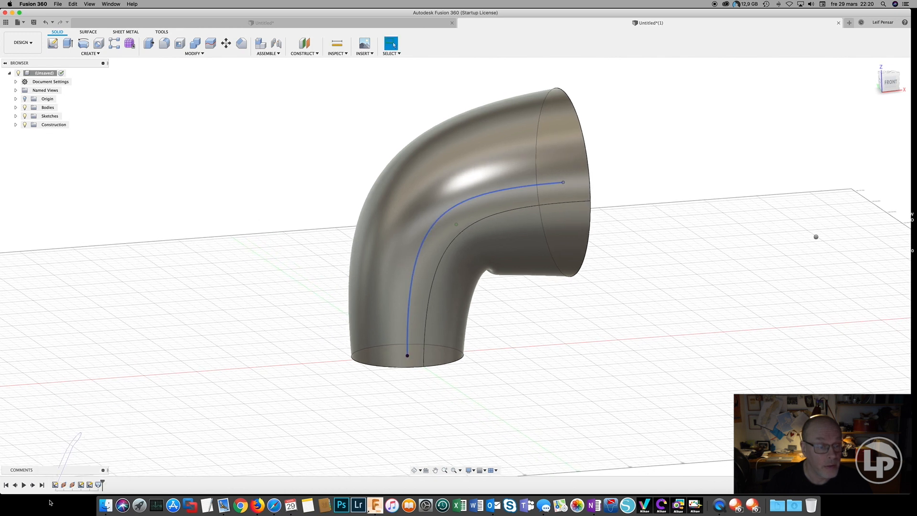
# Step: Reshape the path sketch's spline so the lofted elbow follows the revised curve
pyautogui.rightClick(55, 484)
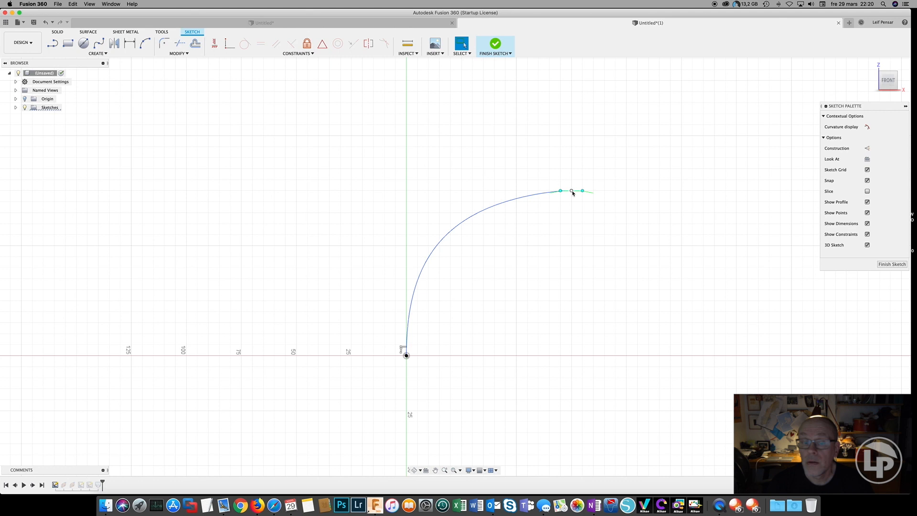
pyautogui.moveTo(692, 284)
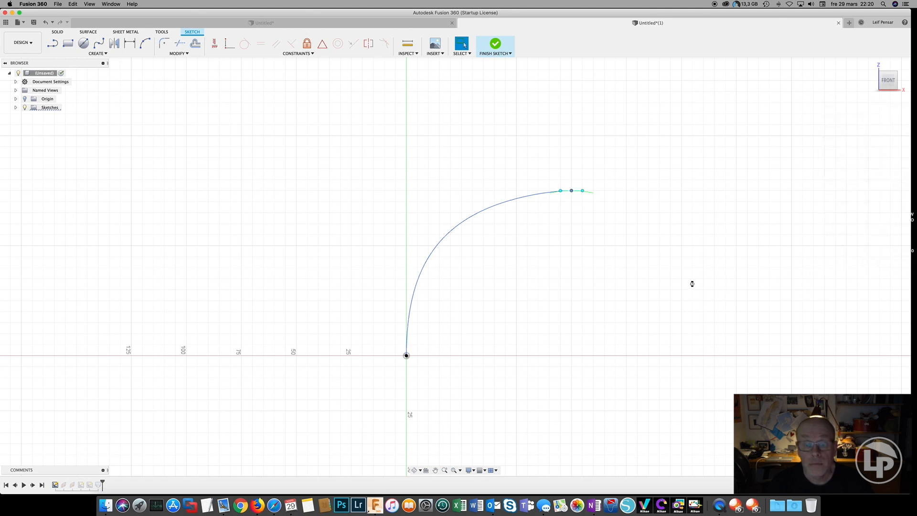
pyautogui.click(494, 46)
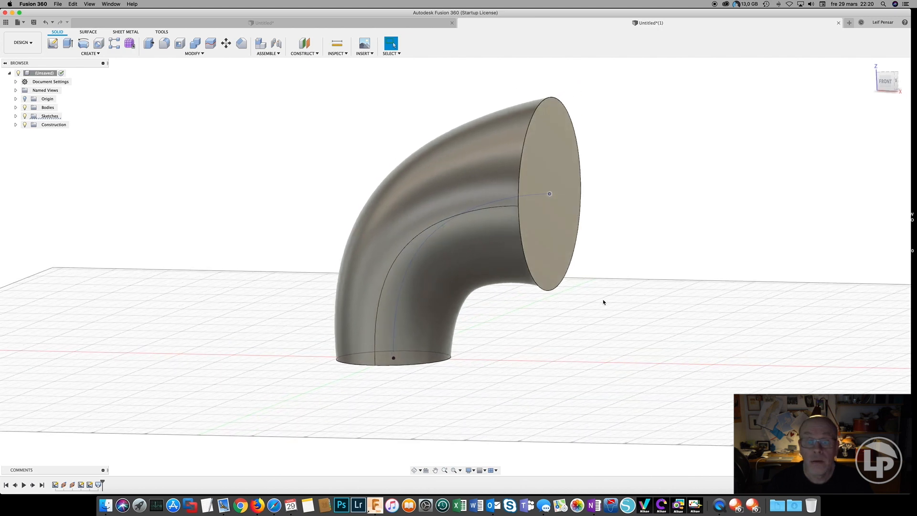
# Step: Start a Shell on the elbow with its wide end face selected for removal
pyautogui.click(543, 241)
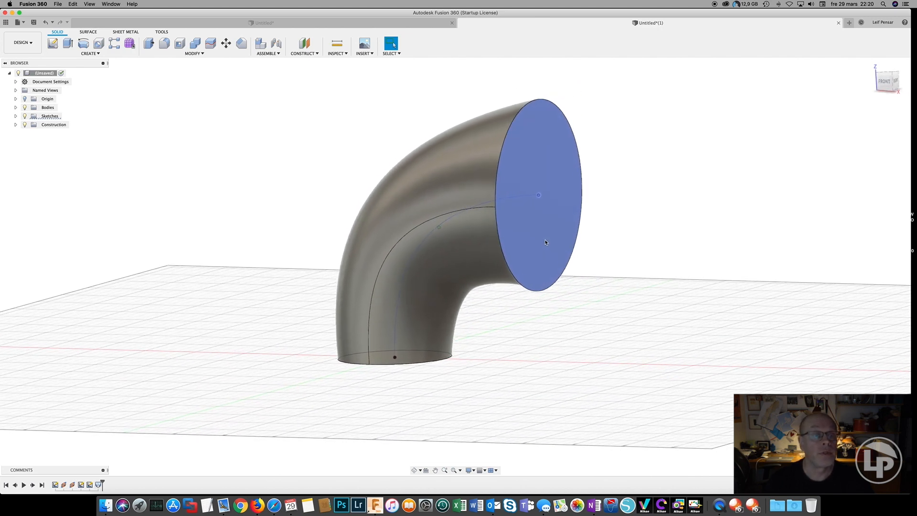
pyautogui.click(194, 53)
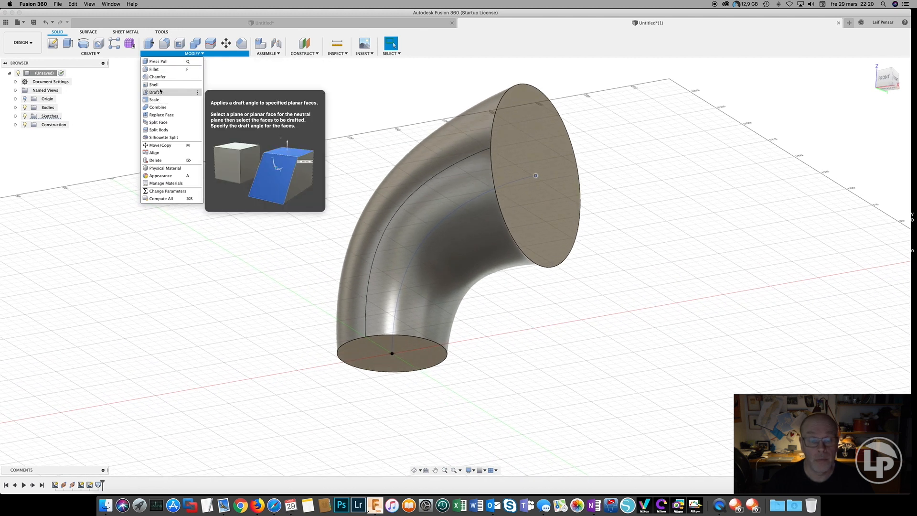
pyautogui.click(154, 84)
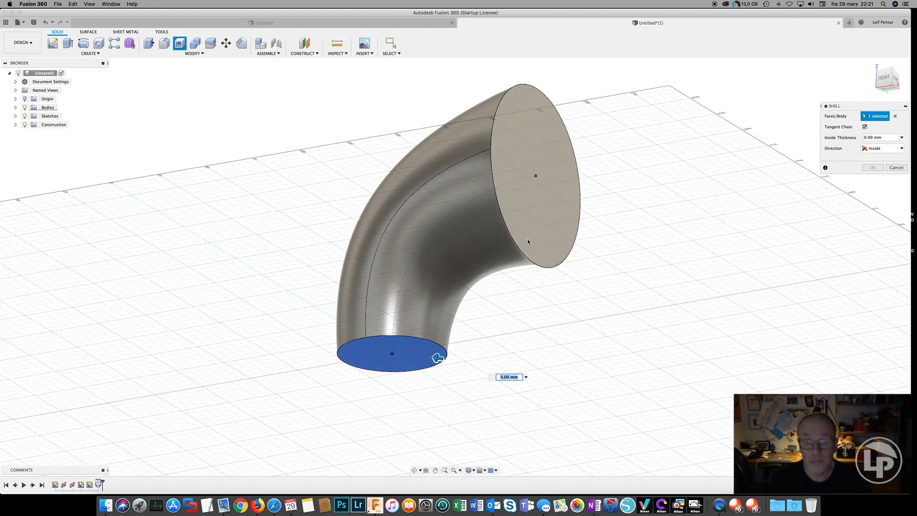